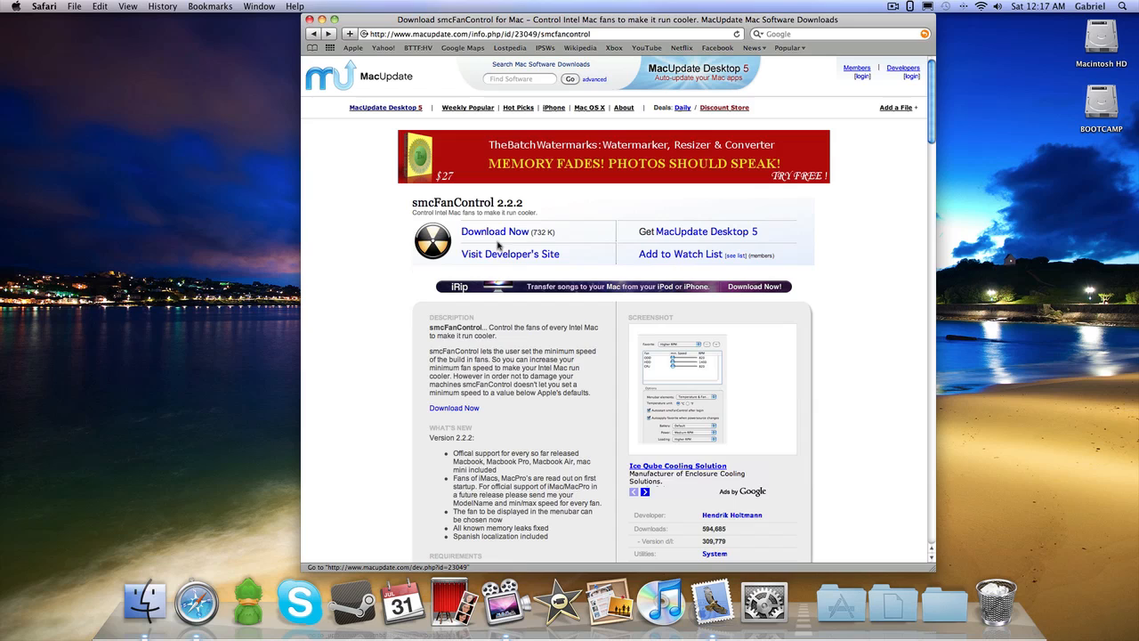
pyautogui.moveTo(945, 605)
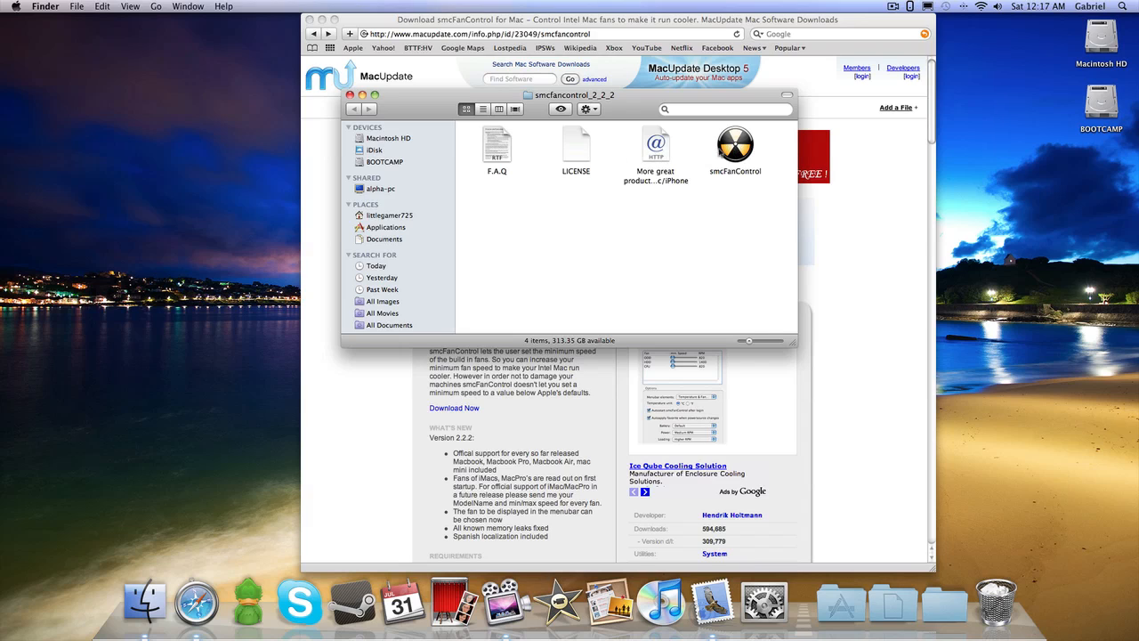
pyautogui.moveTo(841, 602)
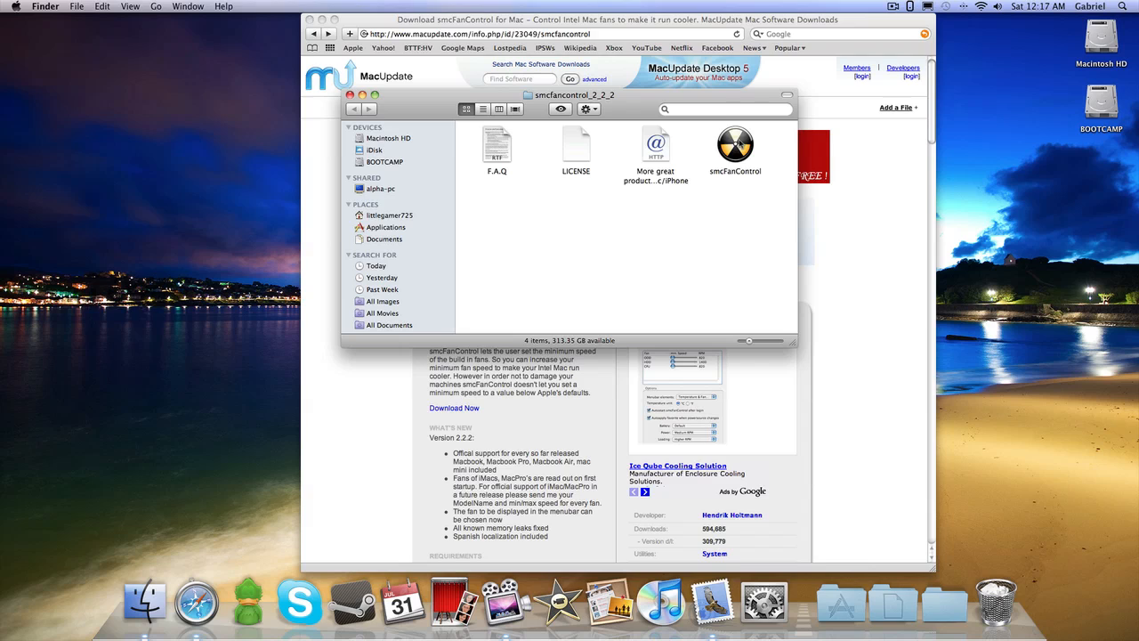
# - Launch smcFanControl, authorize it with the admin password, and continue past the untested-machine warning
pyautogui.click(735, 145)
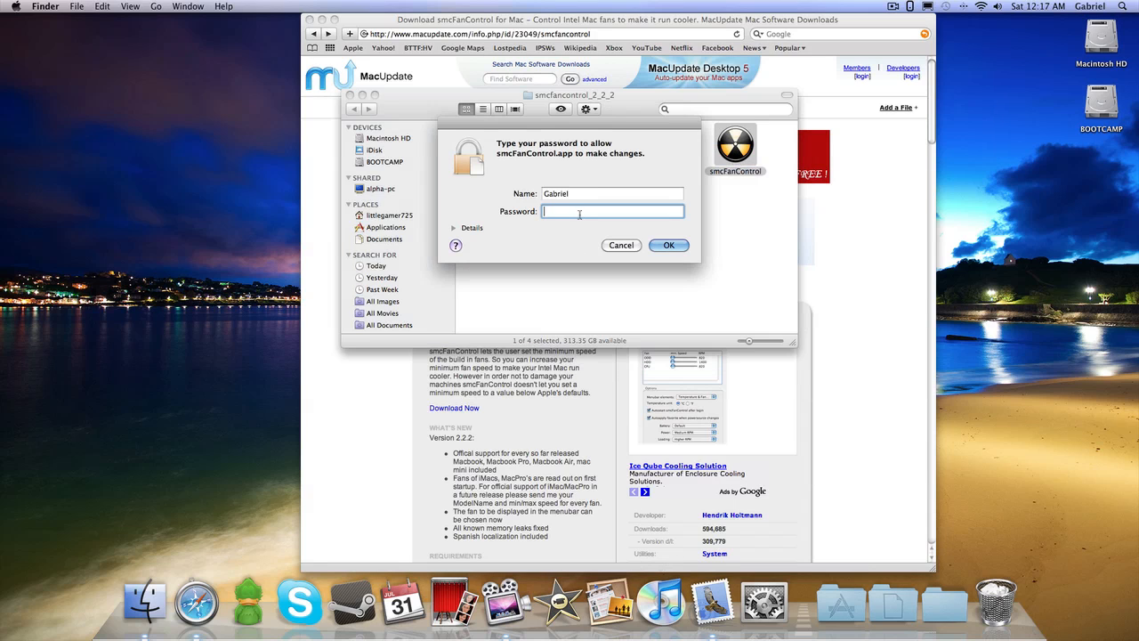
pyautogui.moveTo(566, 224)
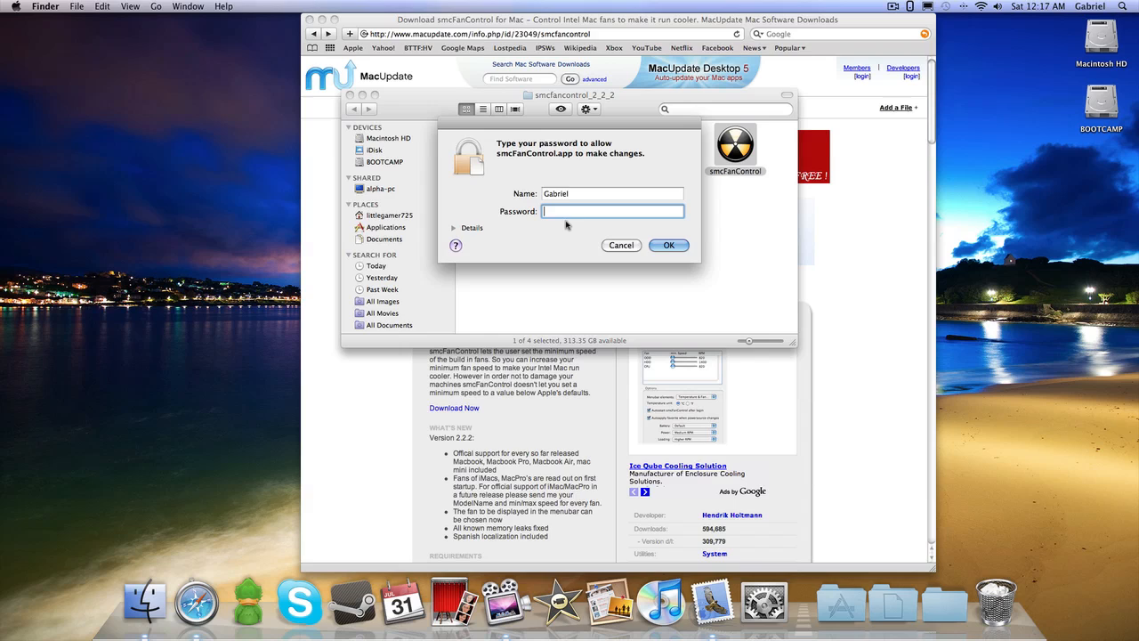
pyautogui.moveTo(558, 227)
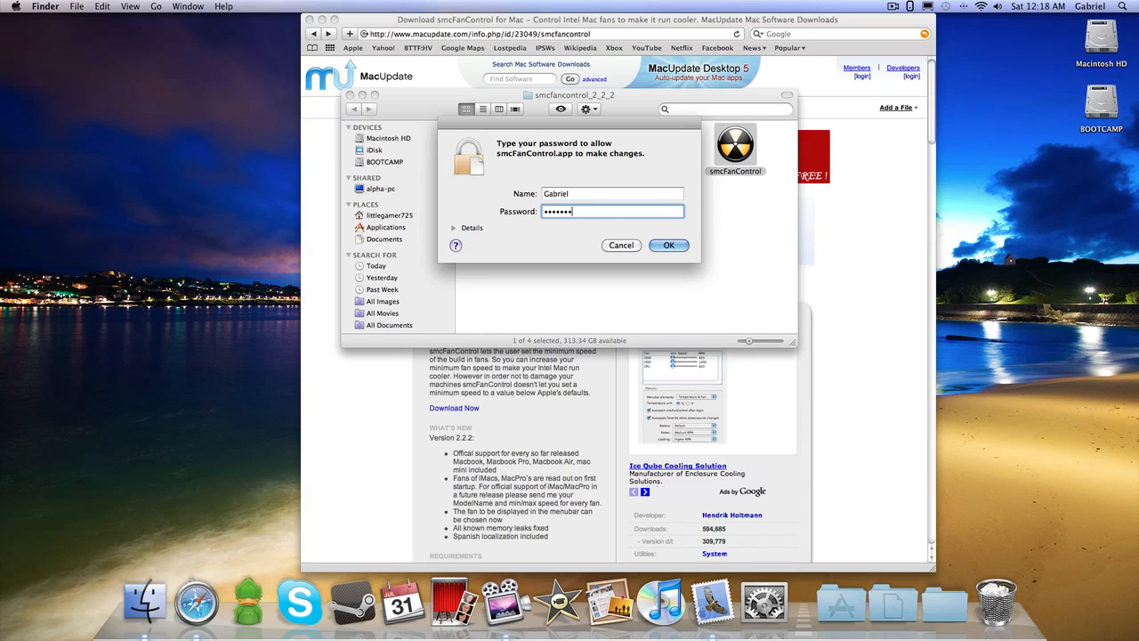
pyautogui.click(669, 246)
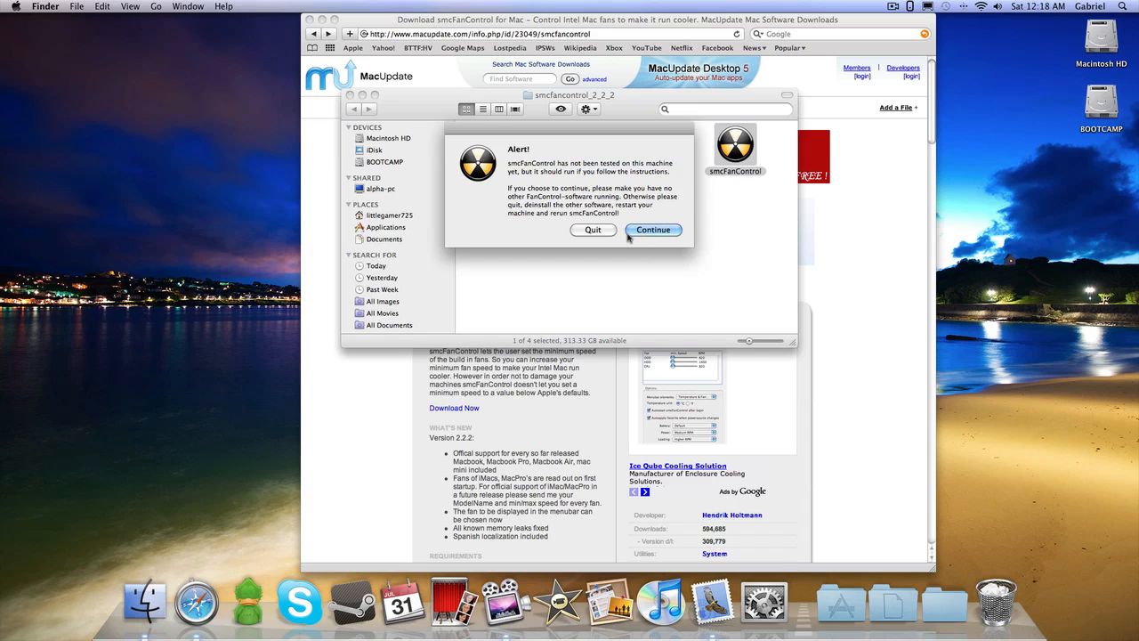
pyautogui.click(651, 230)
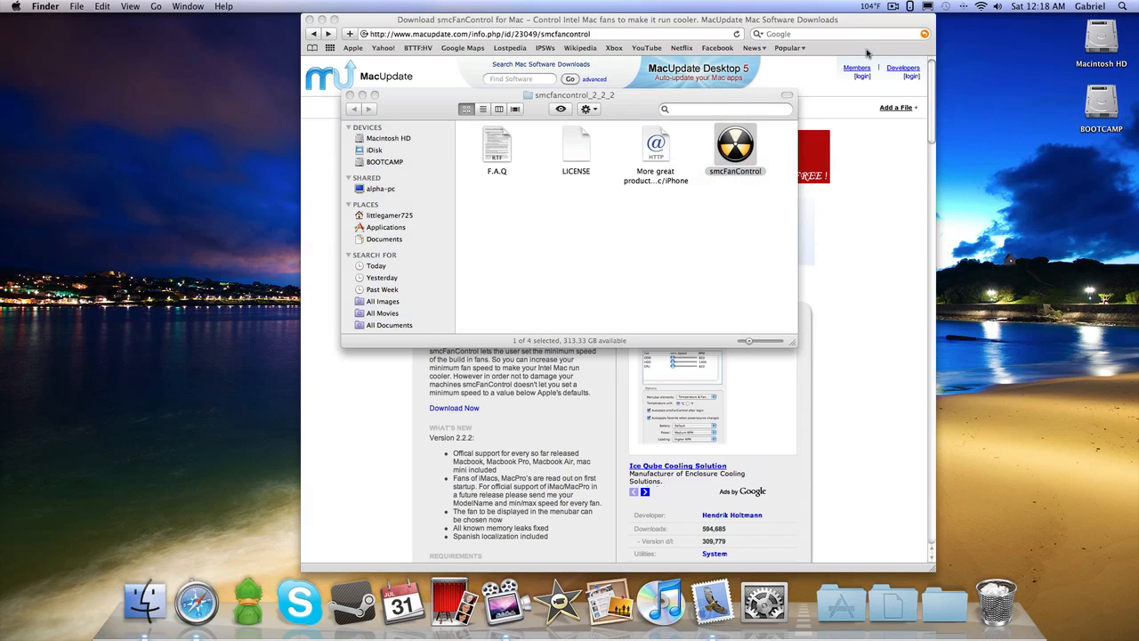
# - Show the Preferences window from the menubar item, listing Default's ODD, HDD and CPU fan minimums
pyautogui.click(871, 7)
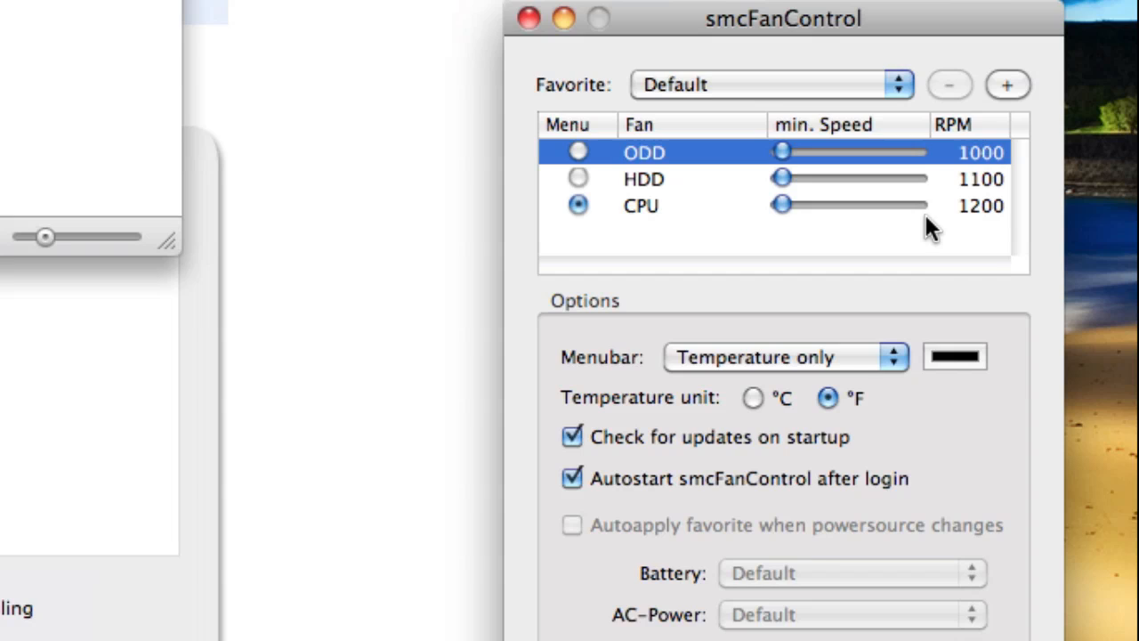
pyautogui.click(769, 86)
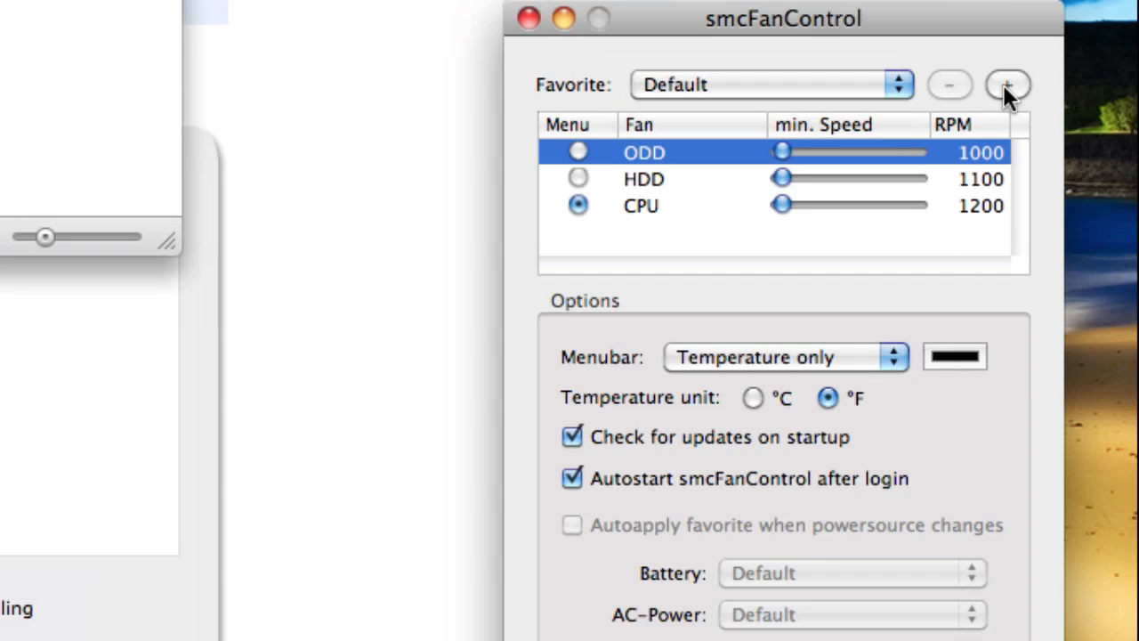
pyautogui.moveTo(1042, 107)
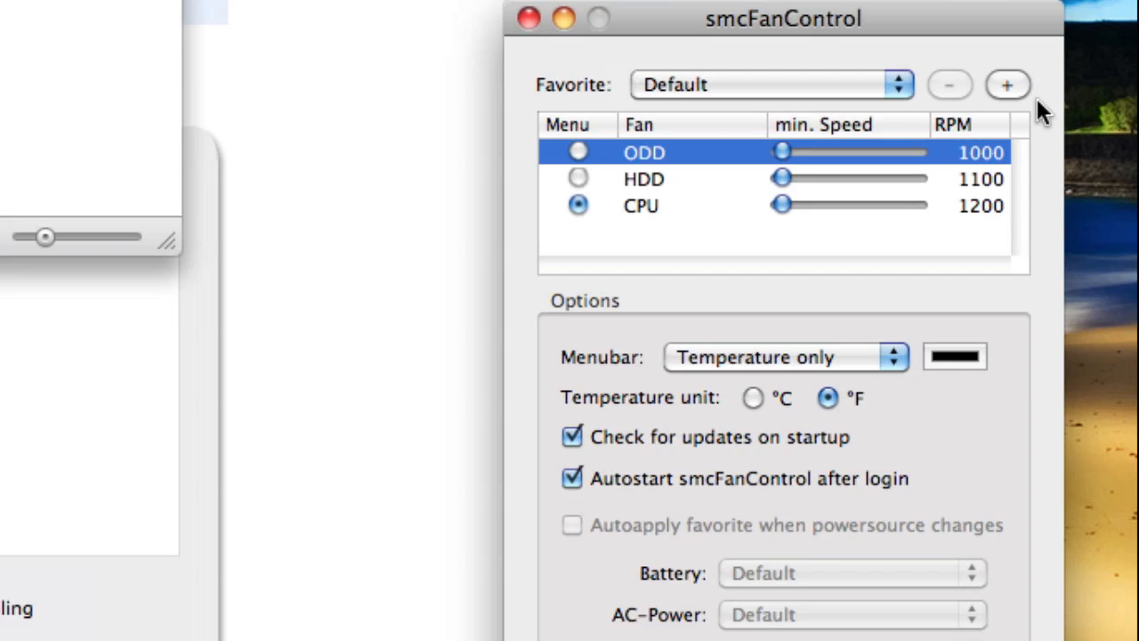
# - Add a new favorite titled 'Gaming' and save it as the active profile
pyautogui.click(1007, 86)
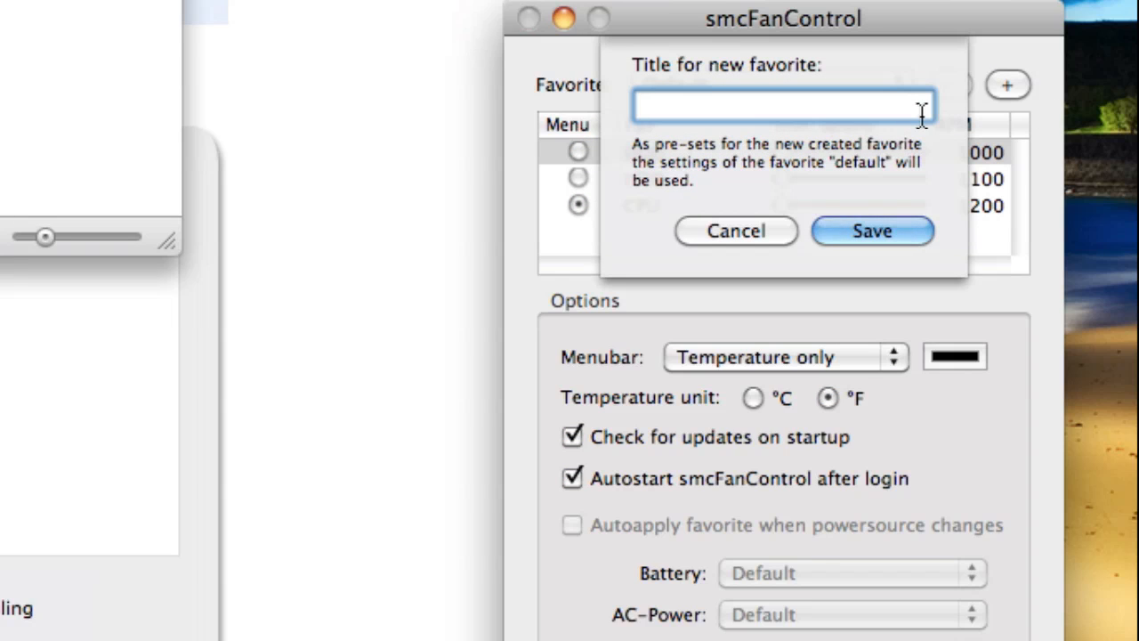
pyautogui.moveTo(644, 139)
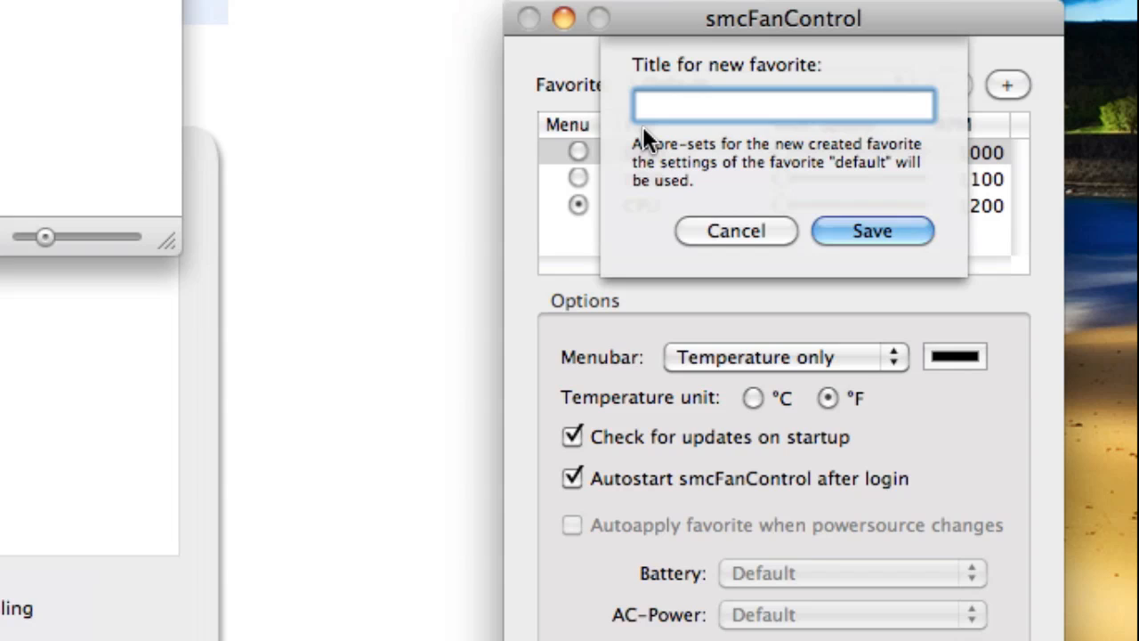
pyautogui.write('Gaming')
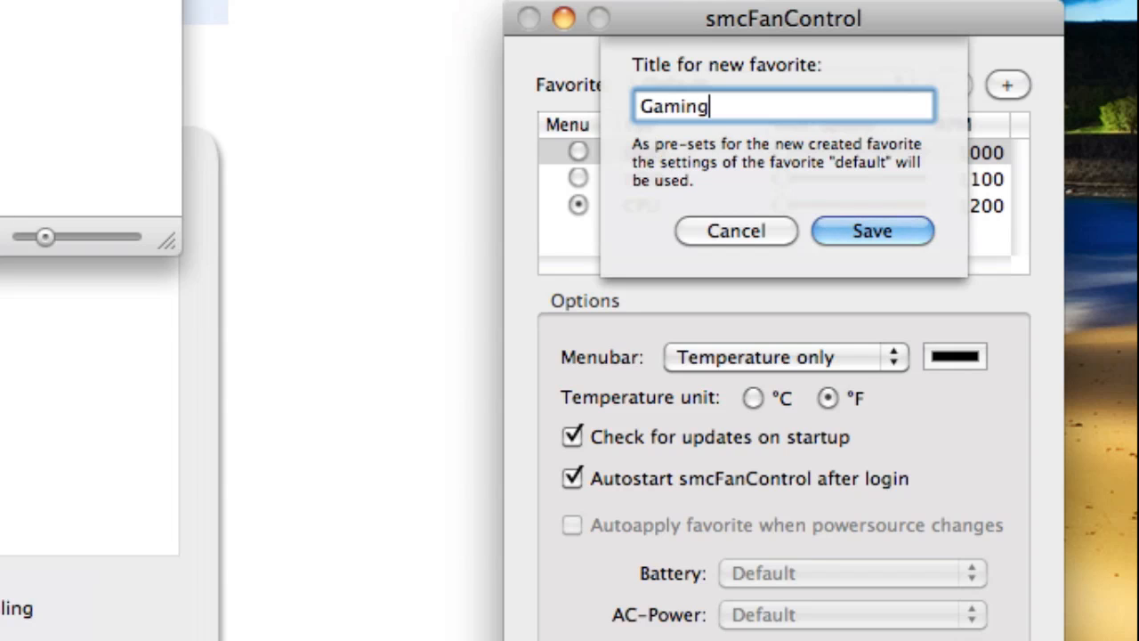
pyautogui.click(872, 231)
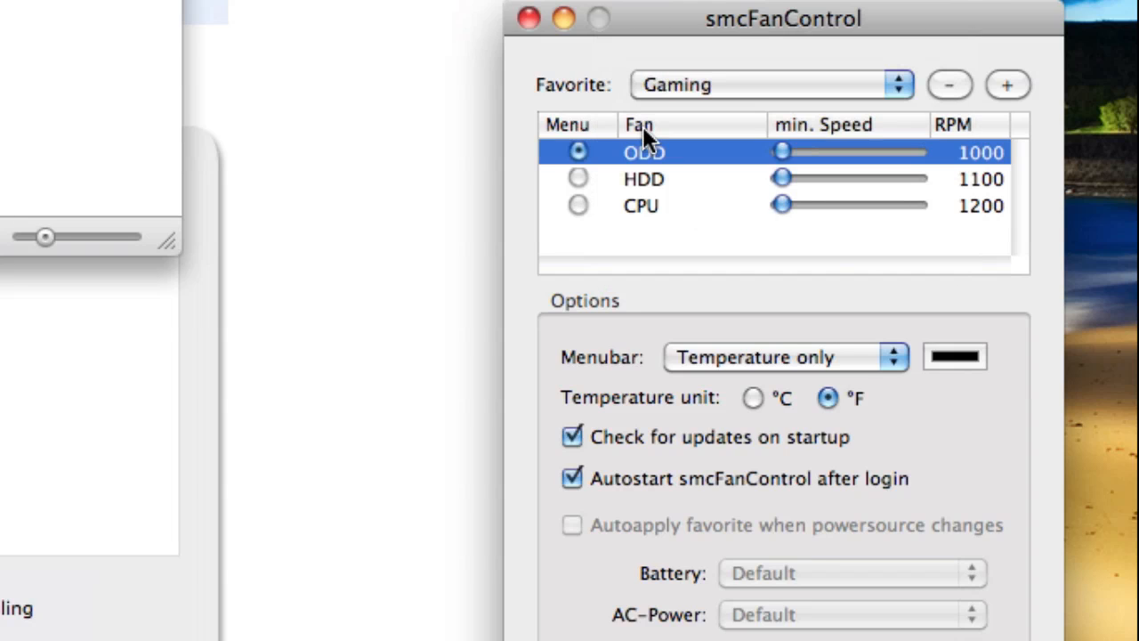
pyautogui.moveTo(555, 228)
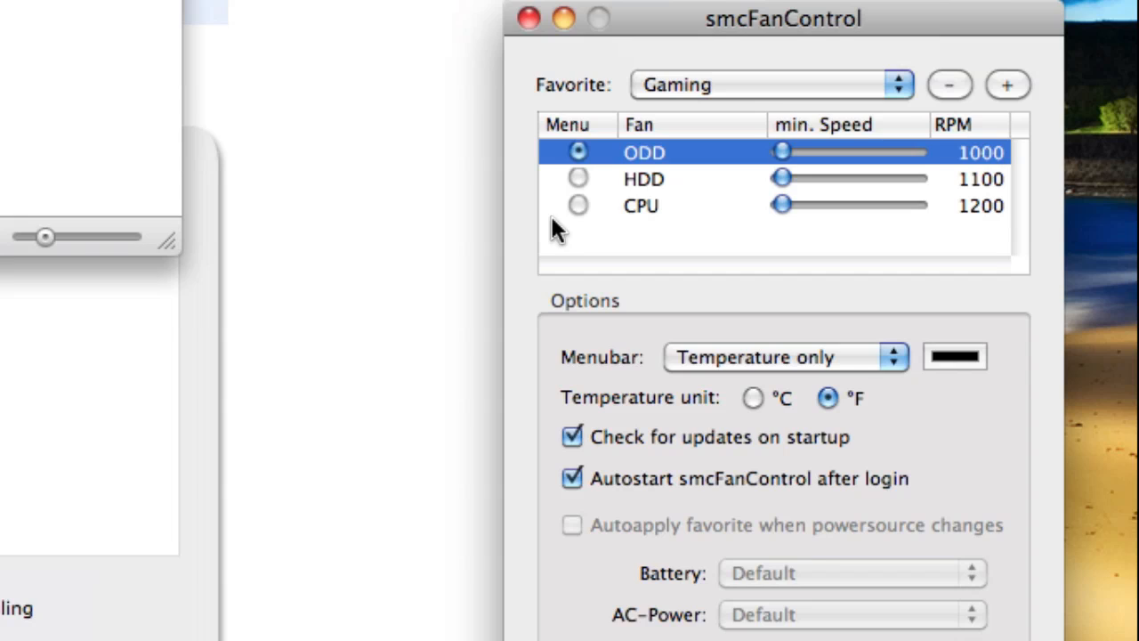
pyautogui.moveTo(810, 228)
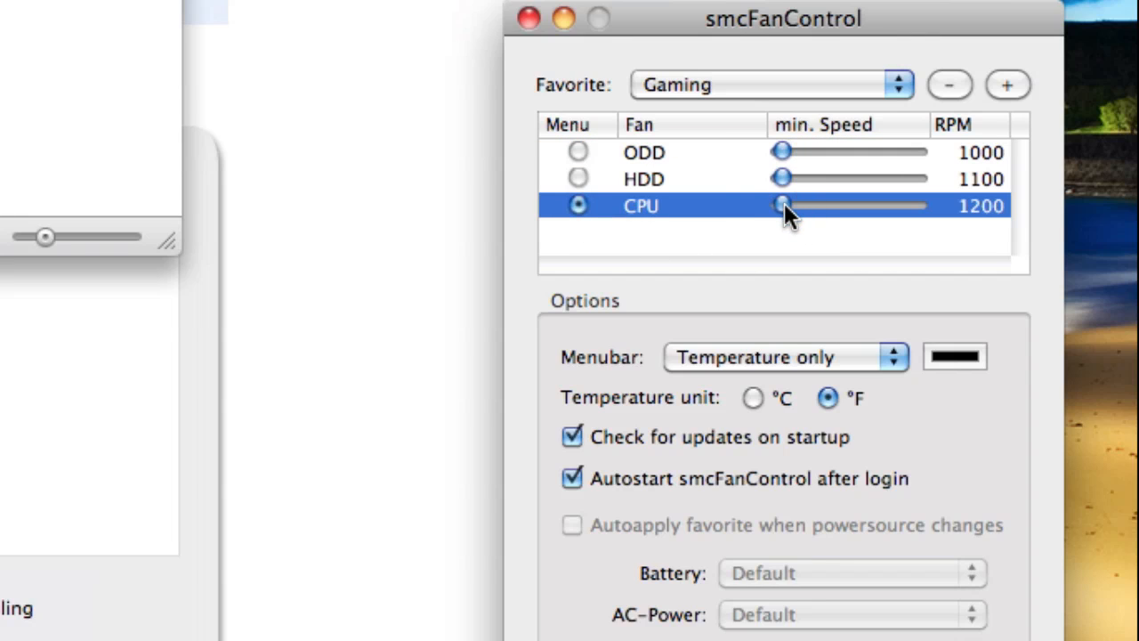
# - Set the Gaming favorite's CPU fan minimum speed to 1600 RPM, leaving ODD and HDD unchanged
pyautogui.moveTo(783, 207); pyautogui.dragTo(799, 207)
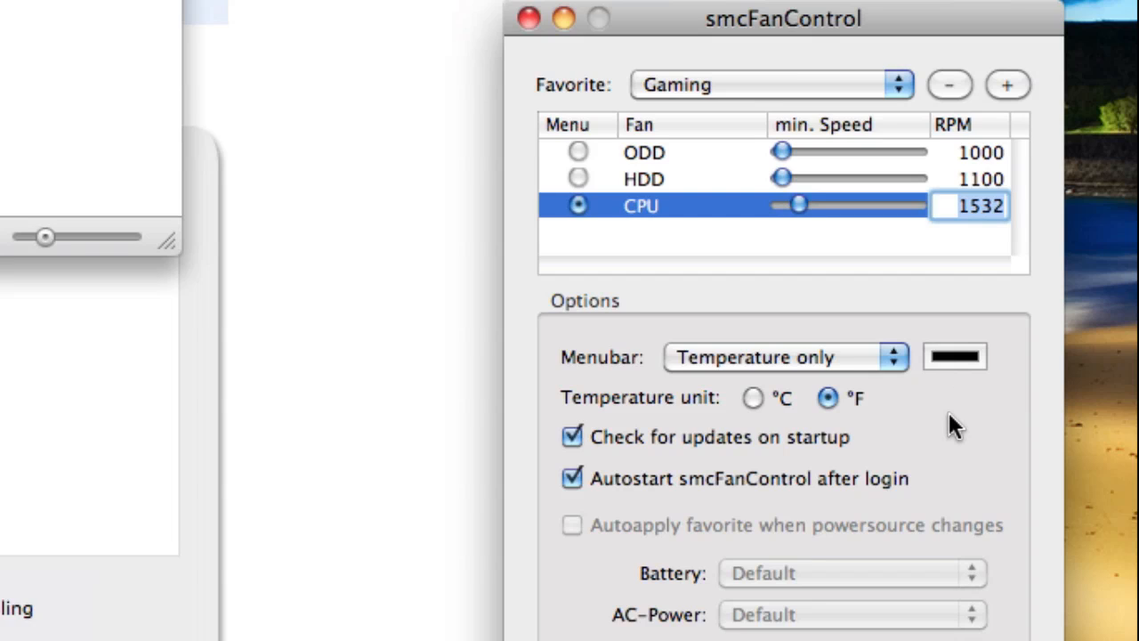
pyautogui.moveTo(797, 207); pyautogui.dragTo(801, 207)
pyautogui.write('1600')
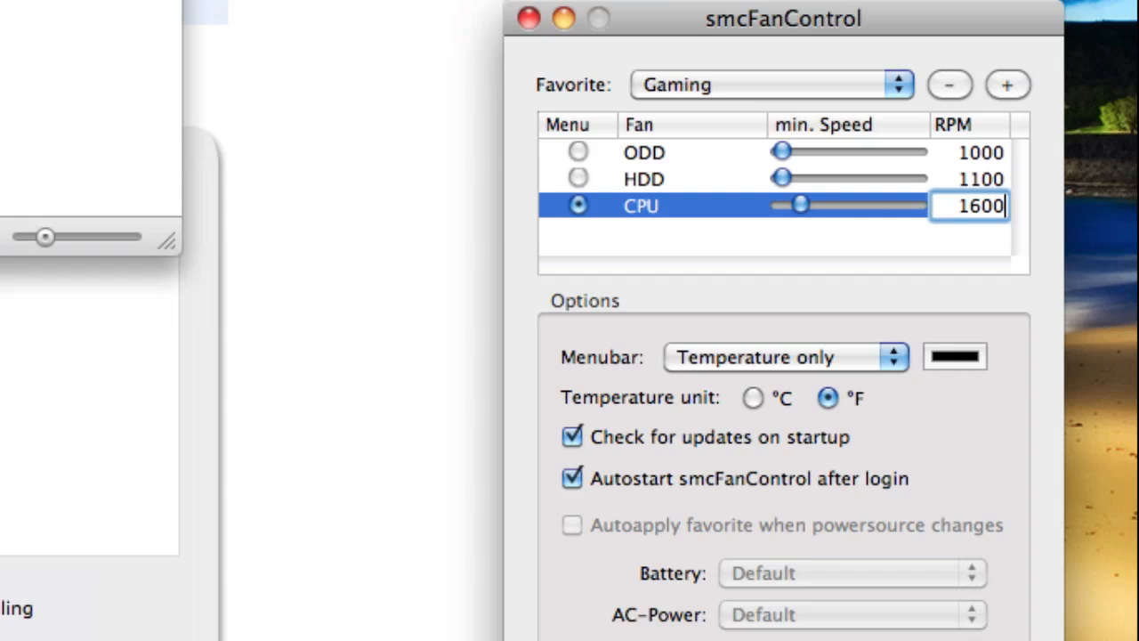
pyautogui.click(529, 18)
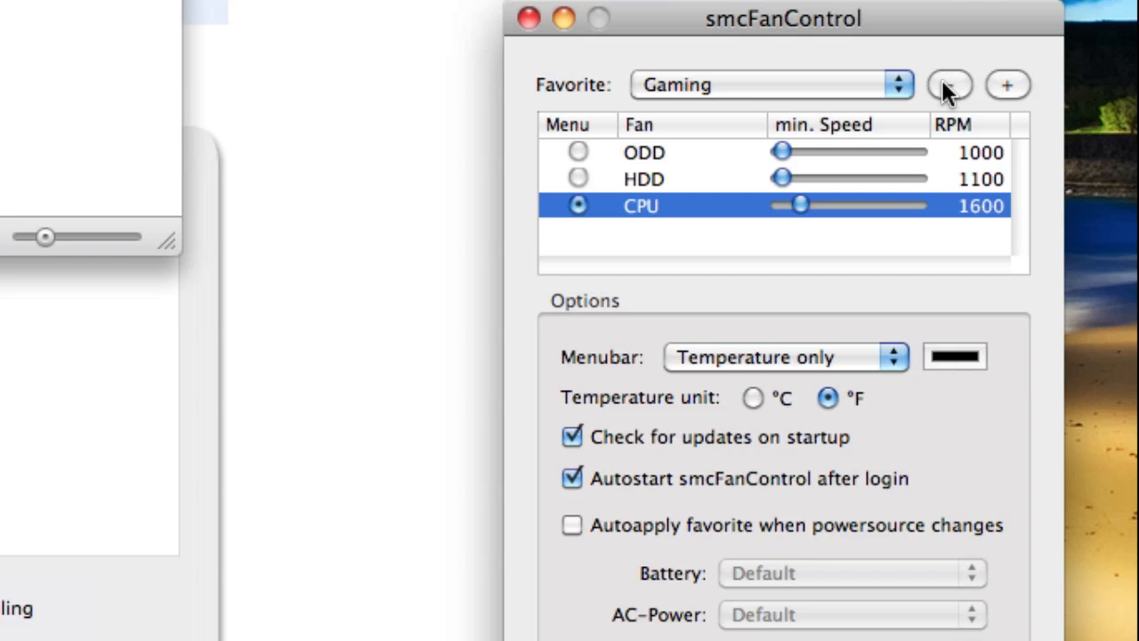
pyautogui.moveTo(886, 102)
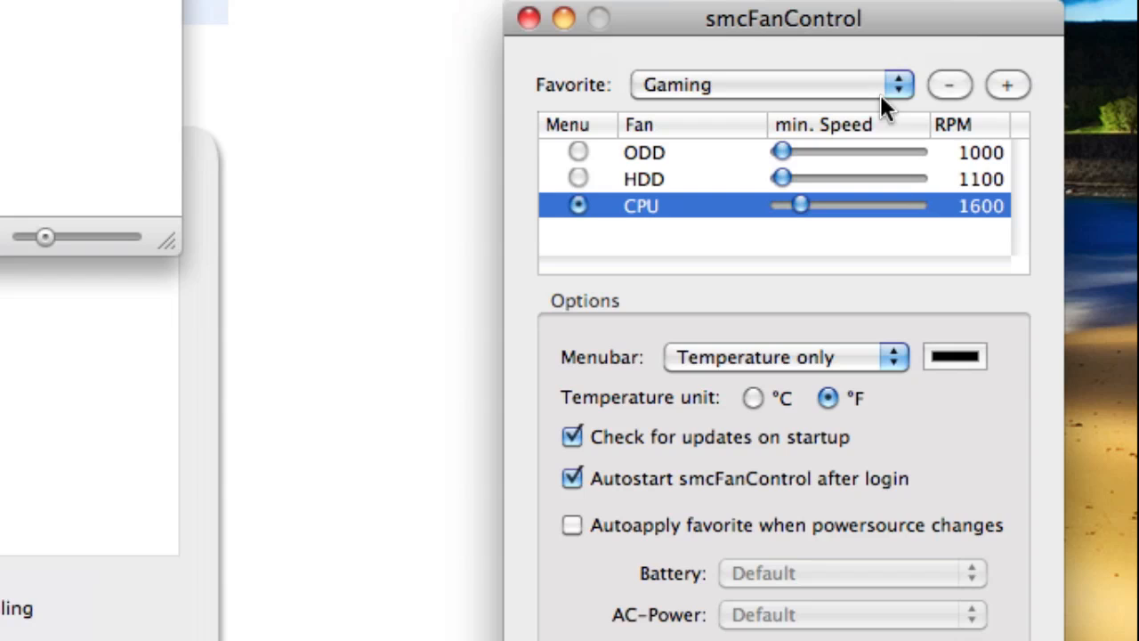
# - Remove the Gaming favorite and confirm, returning to the Default profile
pyautogui.click(949, 86)
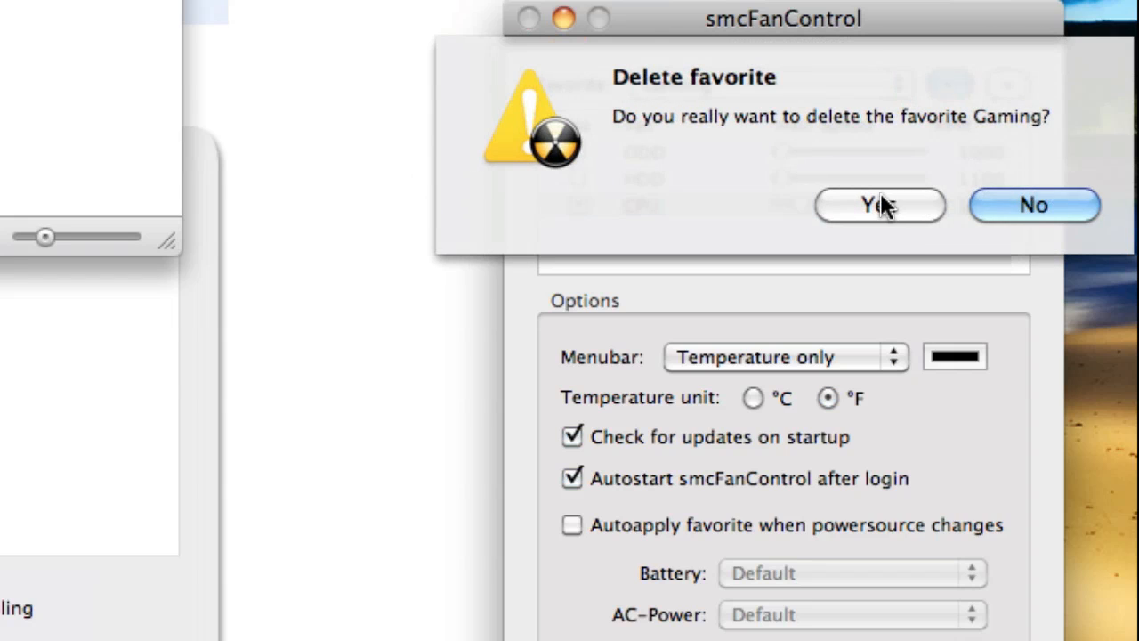
pyautogui.click(879, 205)
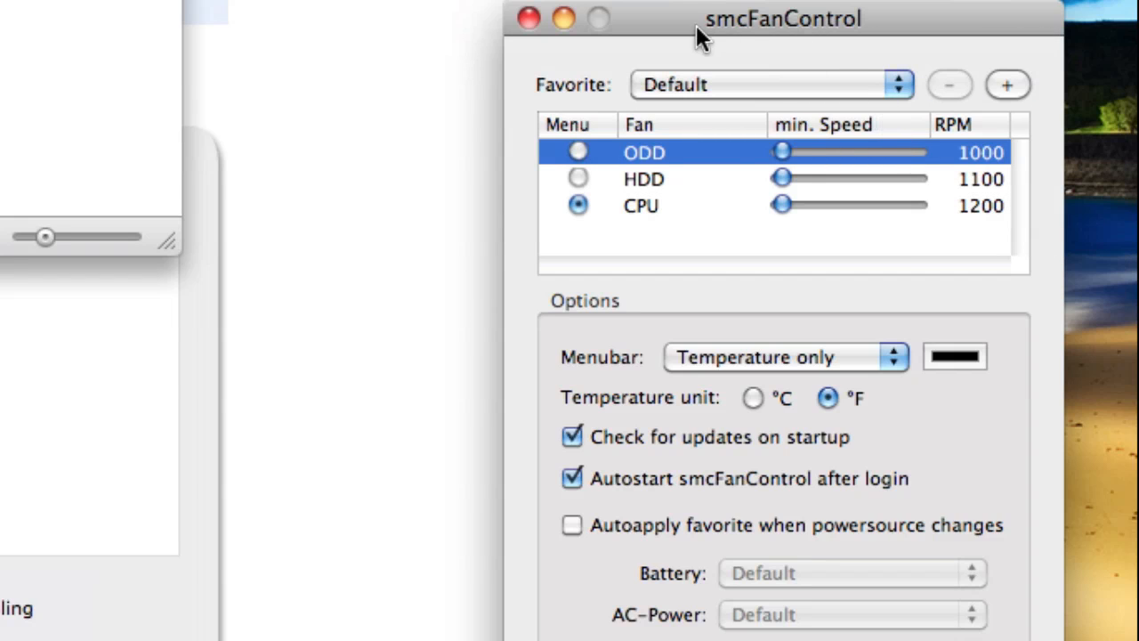
pyautogui.moveTo(757, 71)
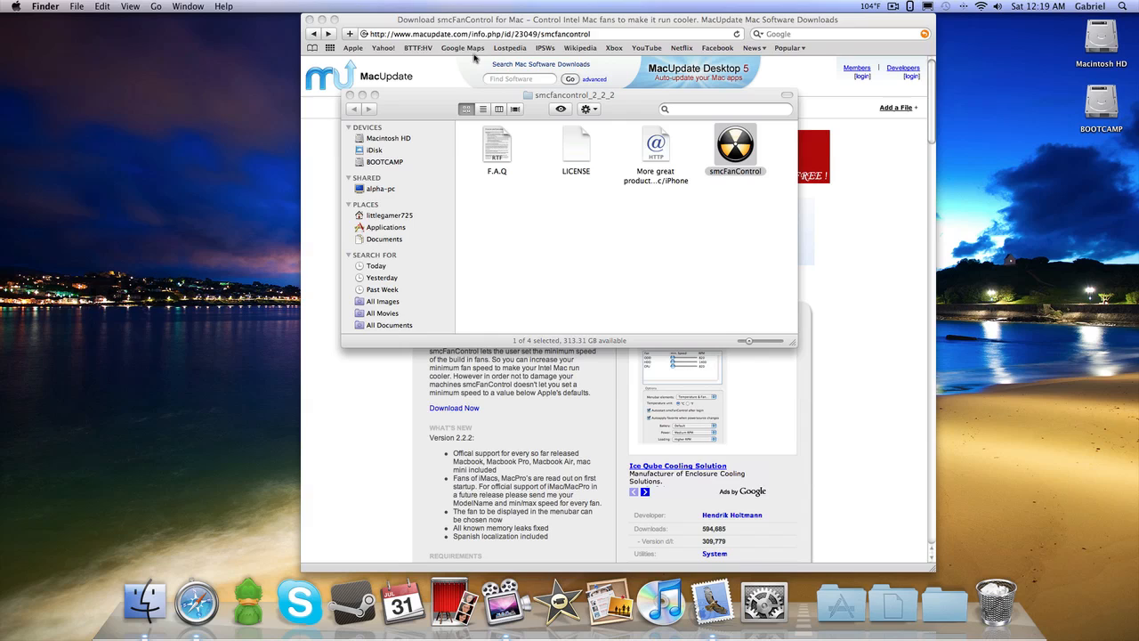
pyautogui.moveTo(377, 114)
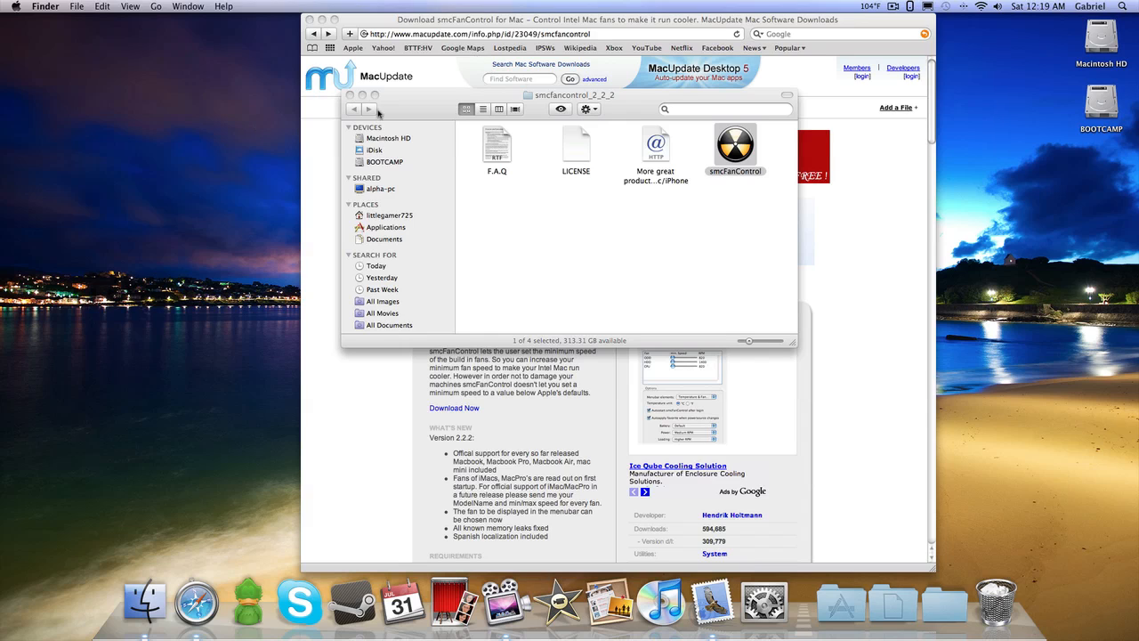
pyautogui.moveTo(363, 96)
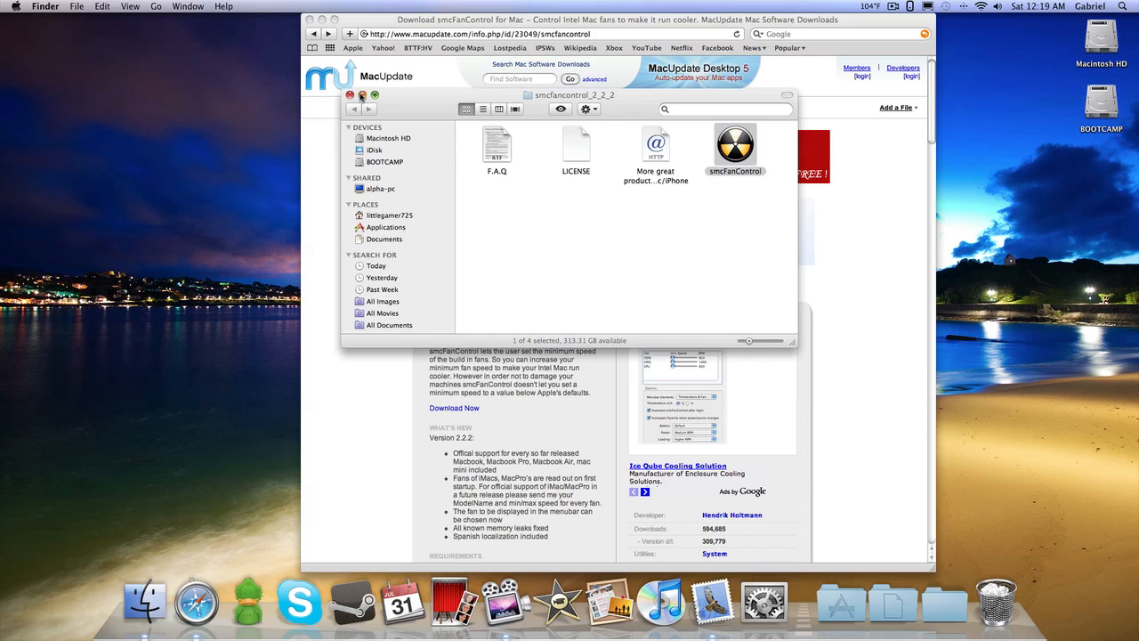